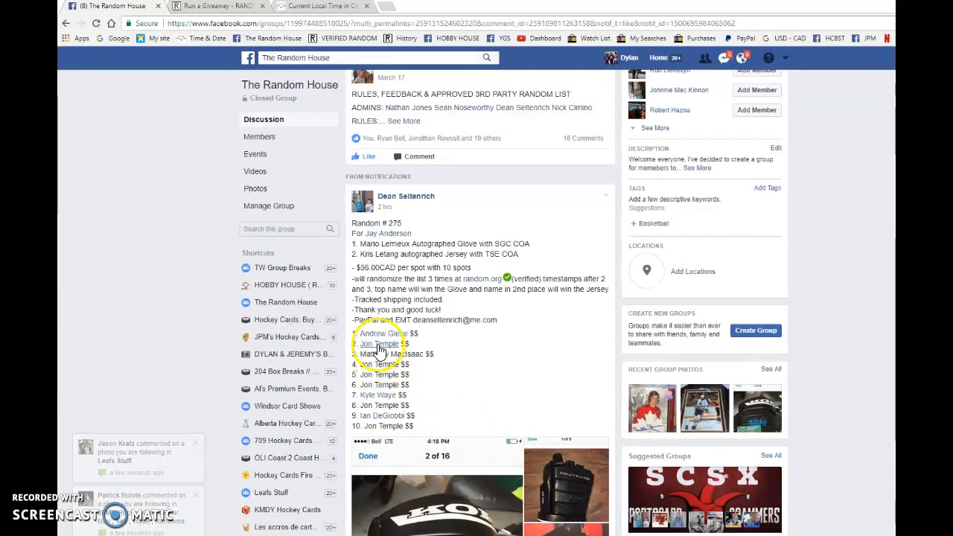
Step: Copy the ten numbered entries from the giveaway post and comment LIVE beneath it
{"action": "scroll", "scroll_direction": "down", "scroll_amount": 3}
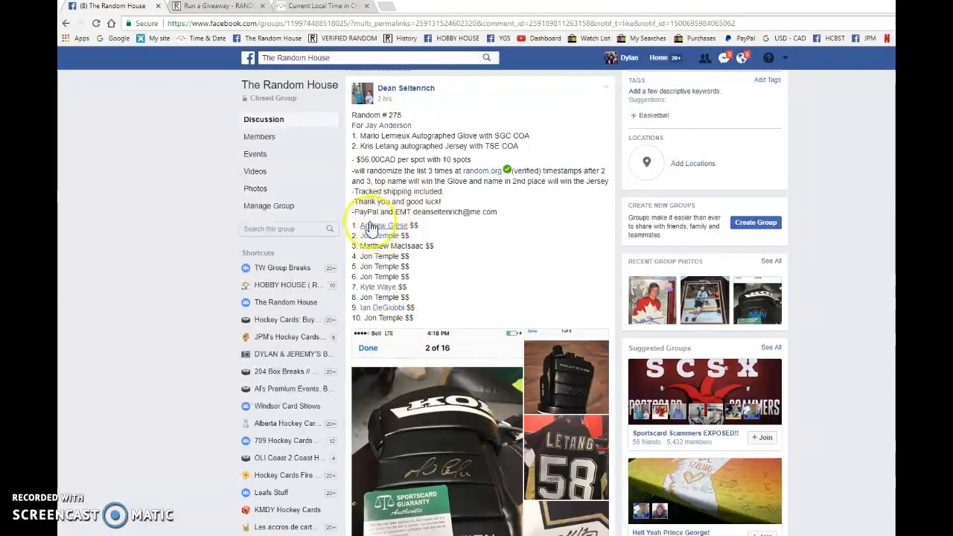
{"action": "left_click_drag", "start_coordinate": [365, 226], "coordinate": [417, 287]}
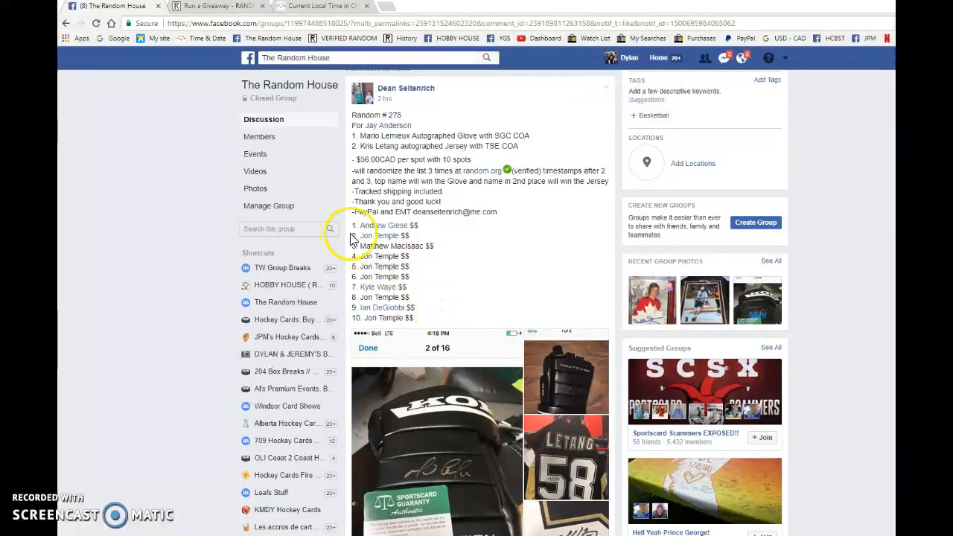
{"action": "left_click_drag", "start_coordinate": [357, 225], "coordinate": [416, 317]}
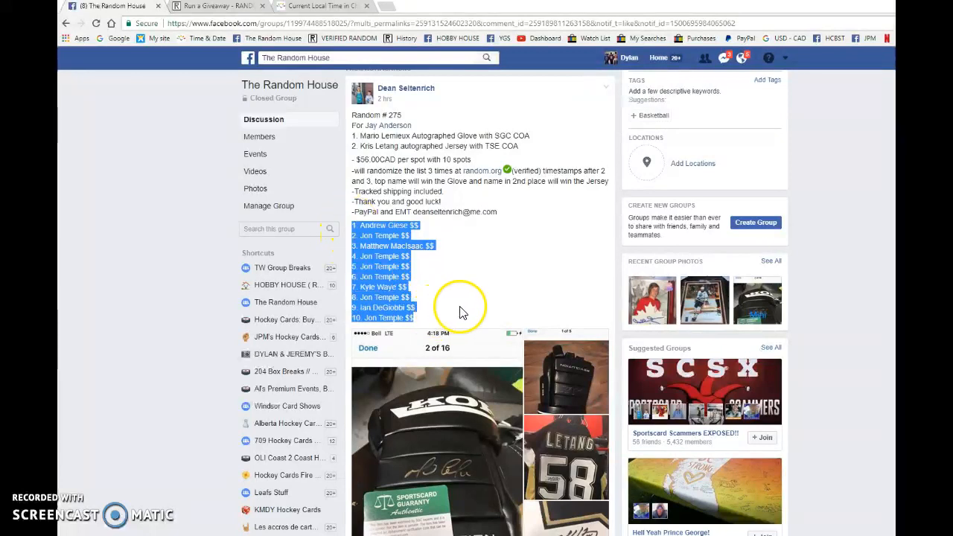
{"action": "scroll", "scroll_direction": "down", "scroll_amount": 3}
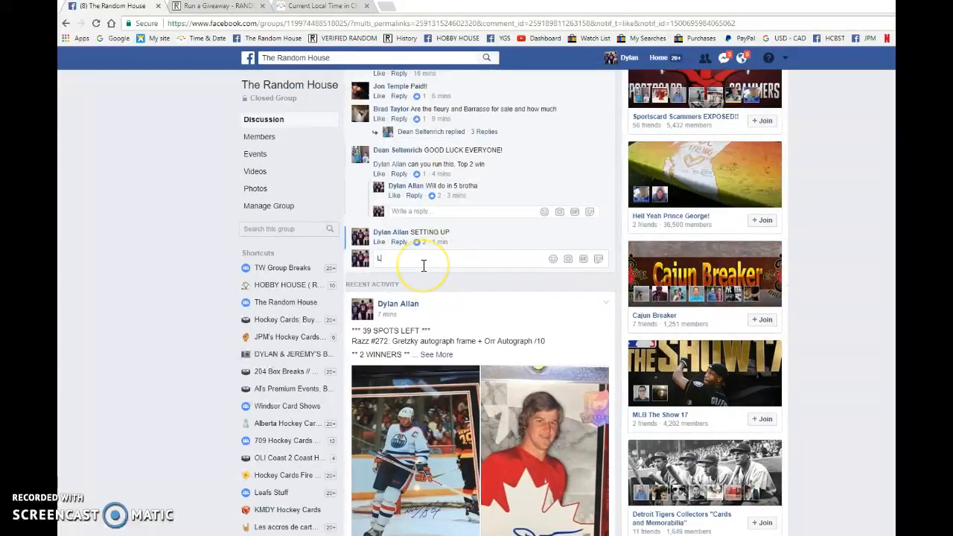
{"action": "left_click", "coordinate": [215, 6]}
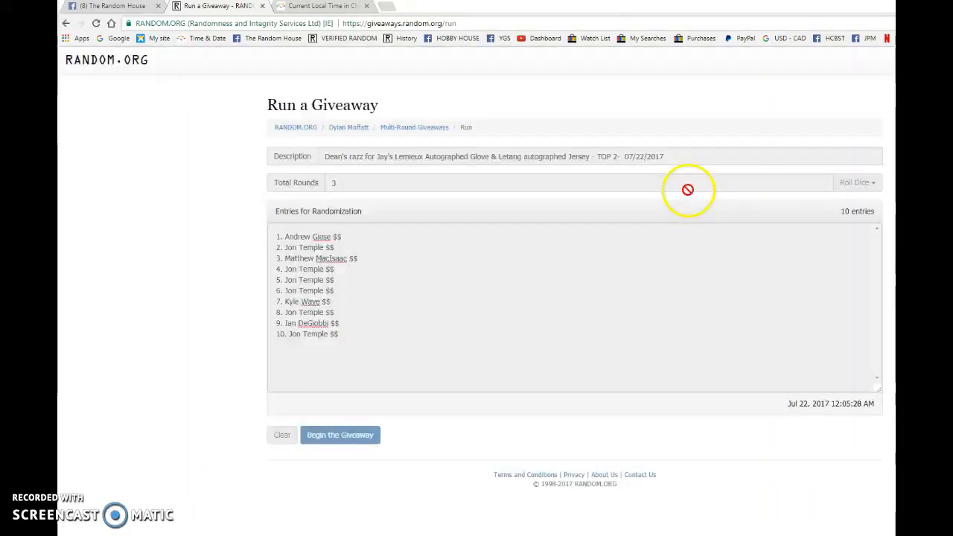
Step: Begin the RANDOM.ORG giveaway with round one, then run round two
{"action": "left_click", "coordinate": [339, 435]}
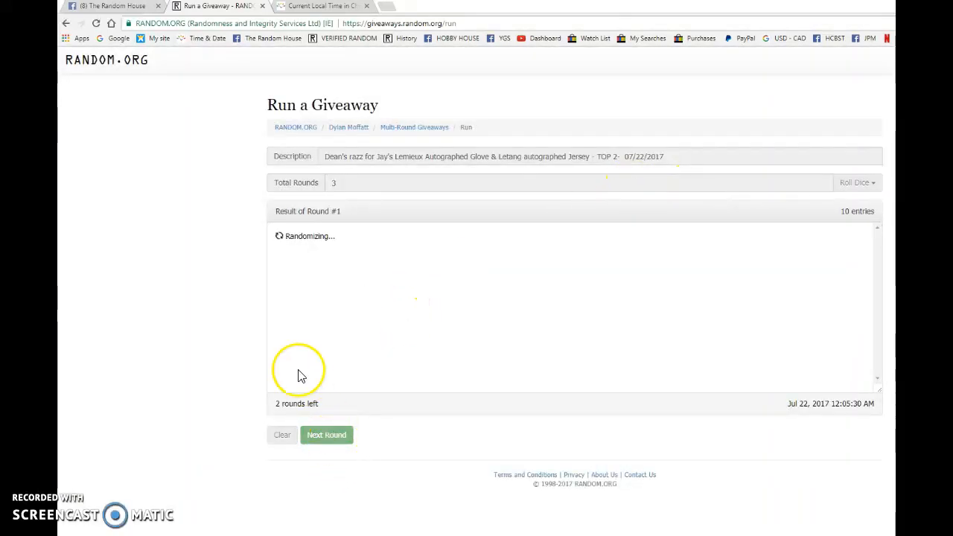
{"action": "left_click", "coordinate": [326, 435]}
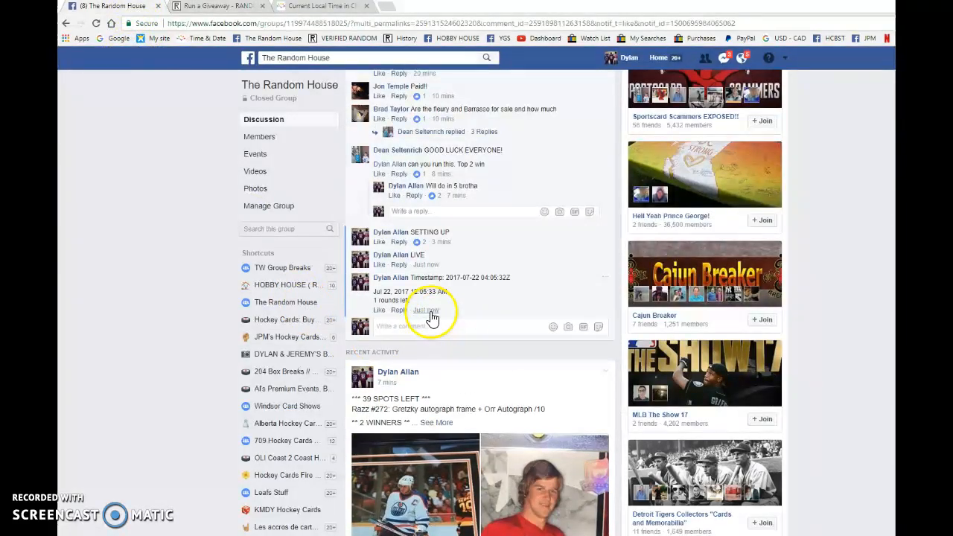
Step: Run the third round and post its timestamp, verification code and Completed notice
{"action": "left_click", "coordinate": [216, 6]}
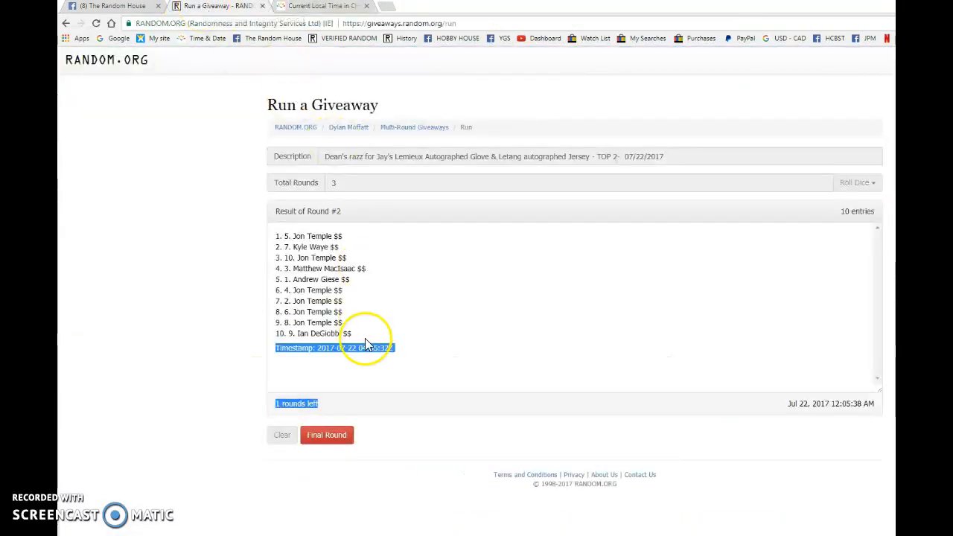
{"action": "left_click", "coordinate": [326, 434]}
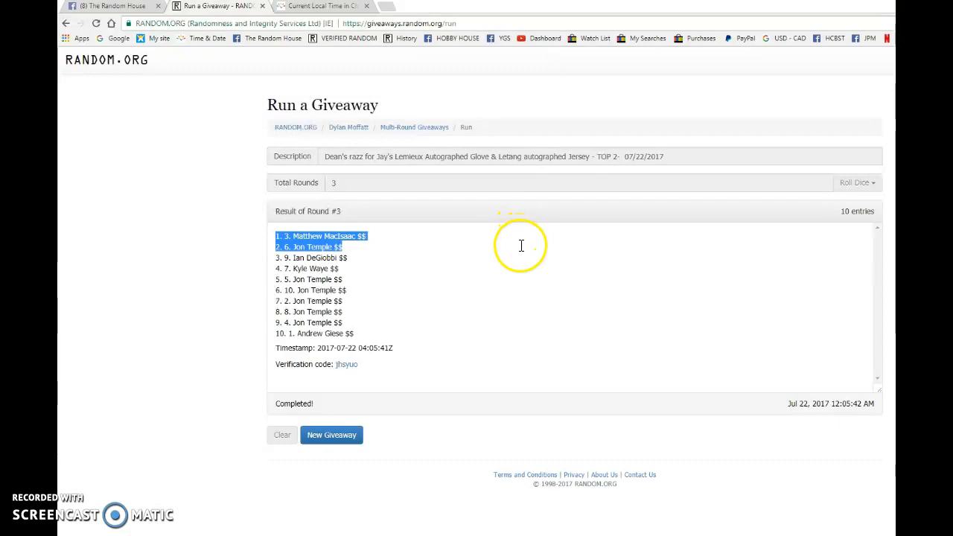
{"action": "mouse_move", "coordinate": [497, 255]}
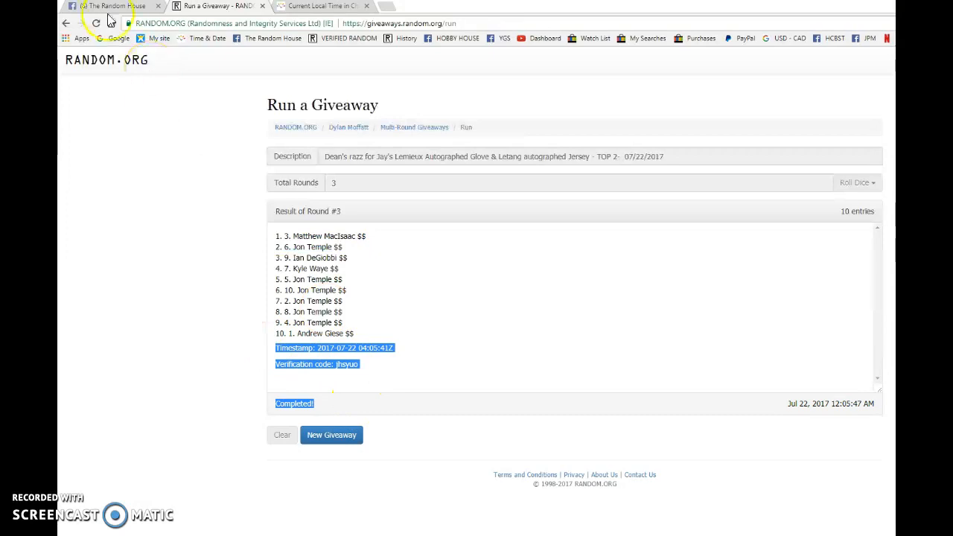
{"action": "left_click", "coordinate": [108, 6]}
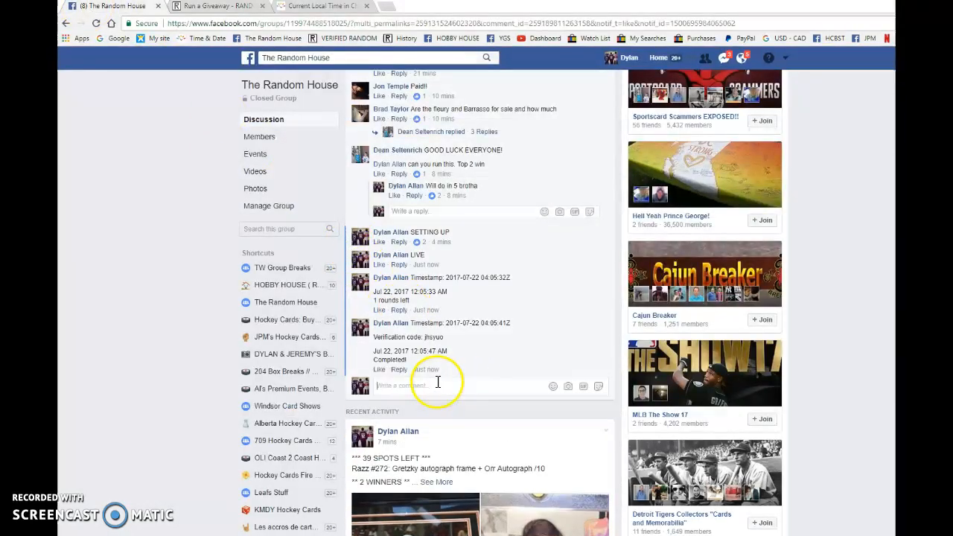
{"action": "mouse_move", "coordinate": [425, 369]}
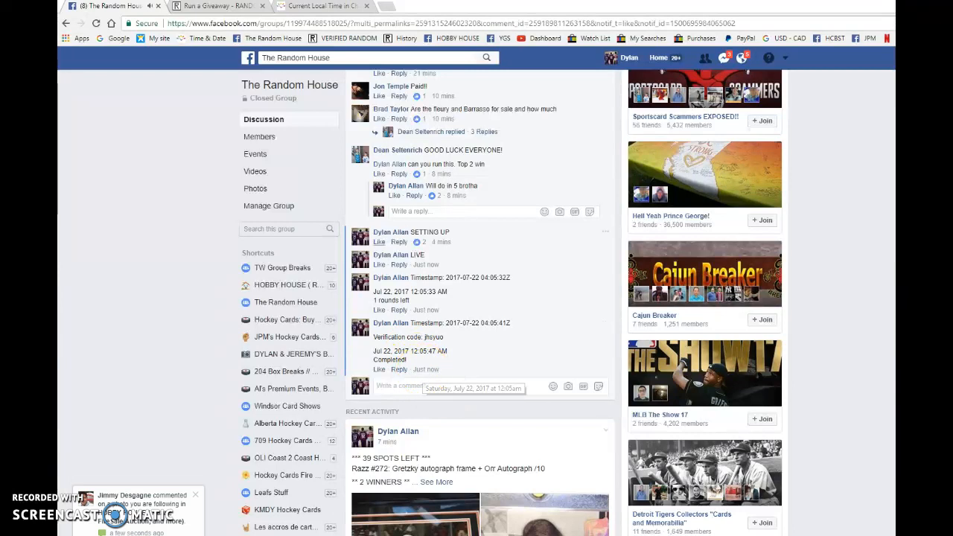
{"action": "left_click", "coordinate": [216, 6]}
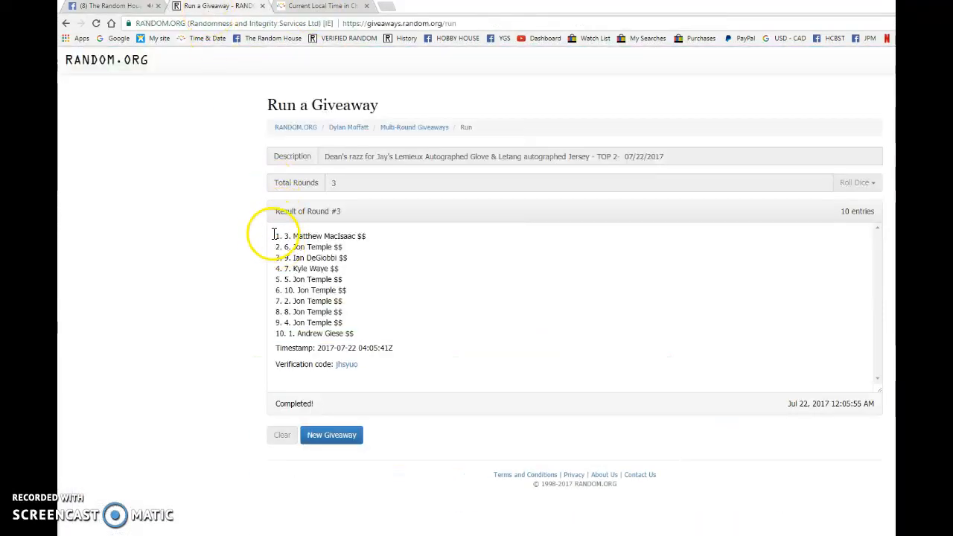